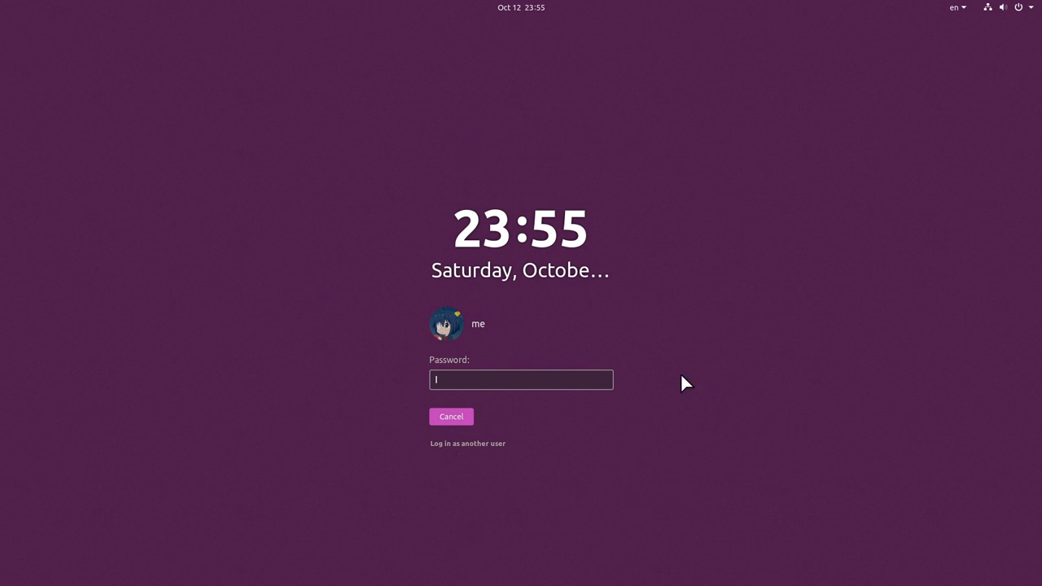
mouse_move(275, 241)
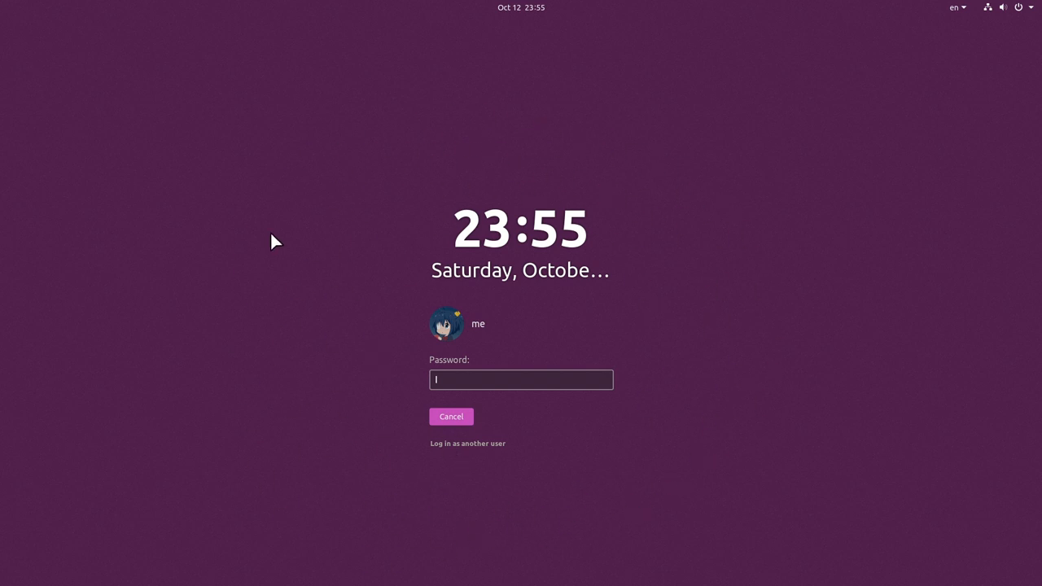
mouse_move(492, 514)
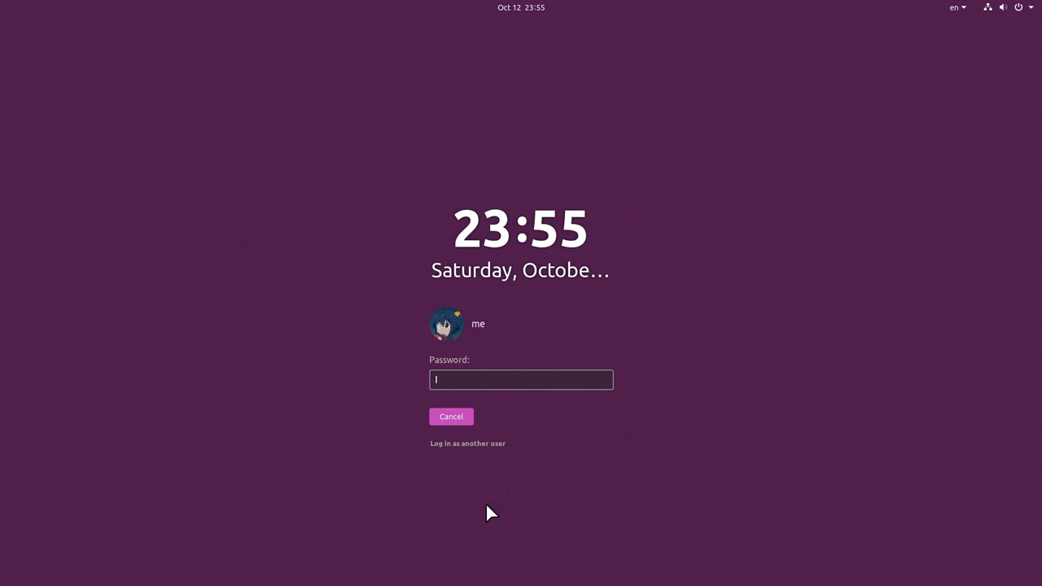
mouse_move(295, 426)
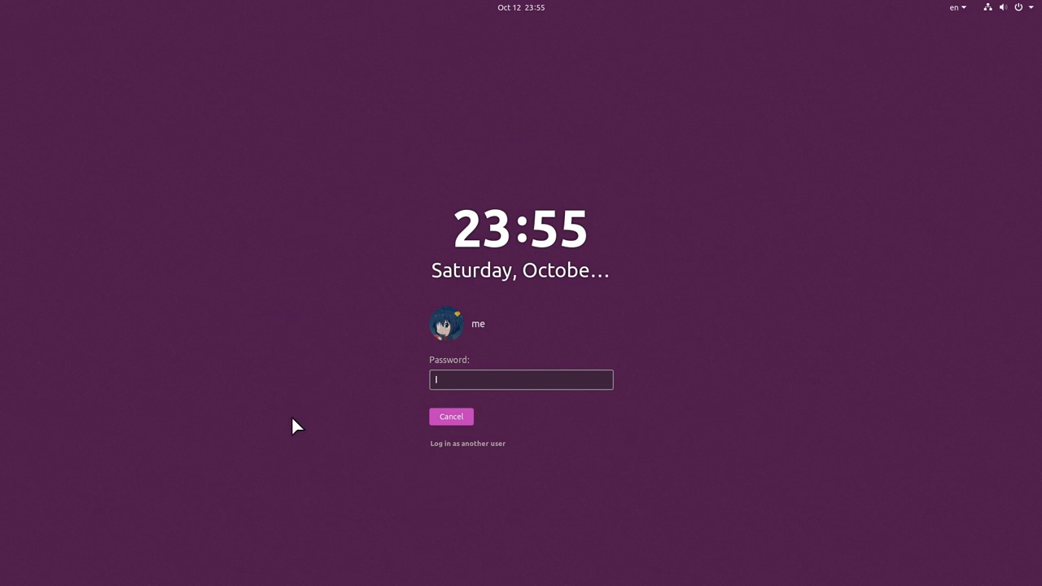
mouse_move(478, 467)
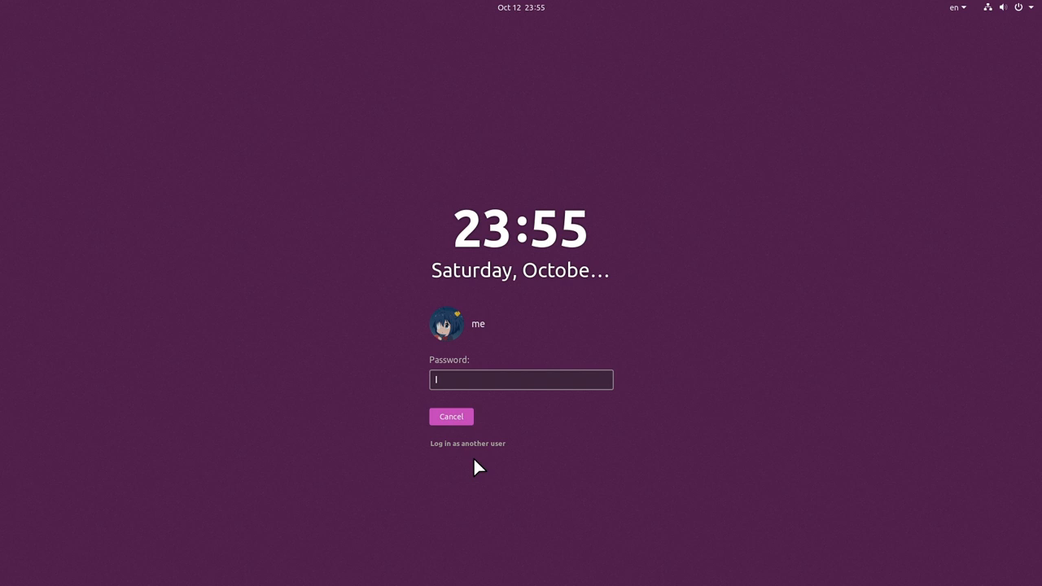
Enter the account password to unlock the Ubuntu session
type("•")
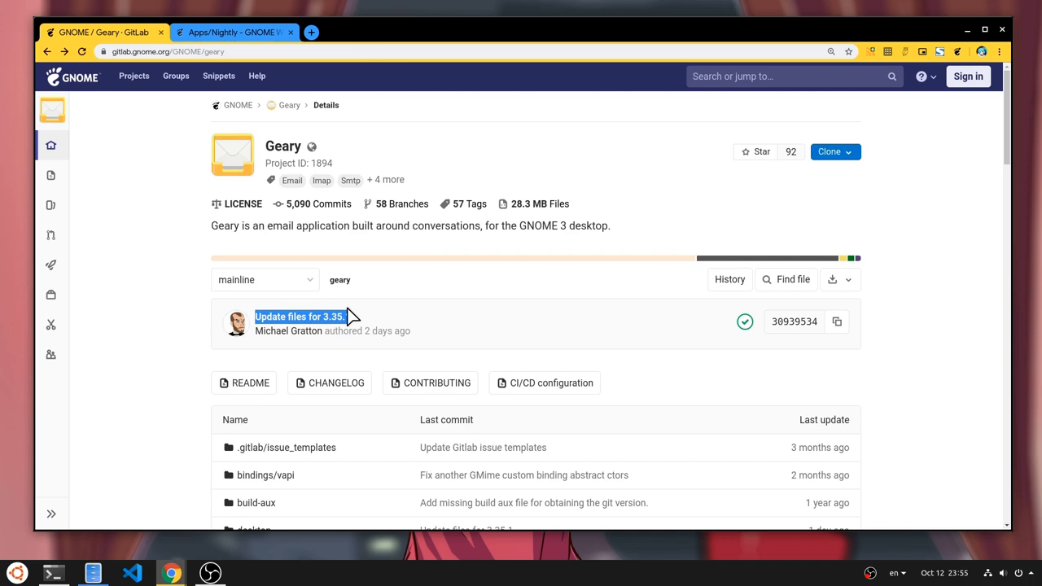
Read the 'Update files for 3.35.1' commit's NEWS on nightly Flatpak builds, then go to GNOME Nightly
left_click(297, 316)
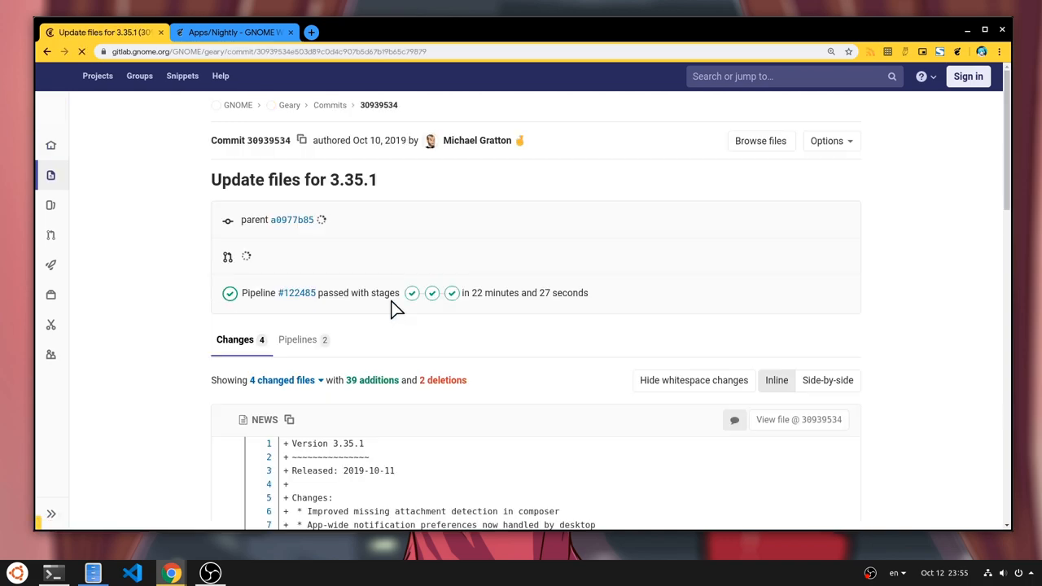
scroll("down", 3)
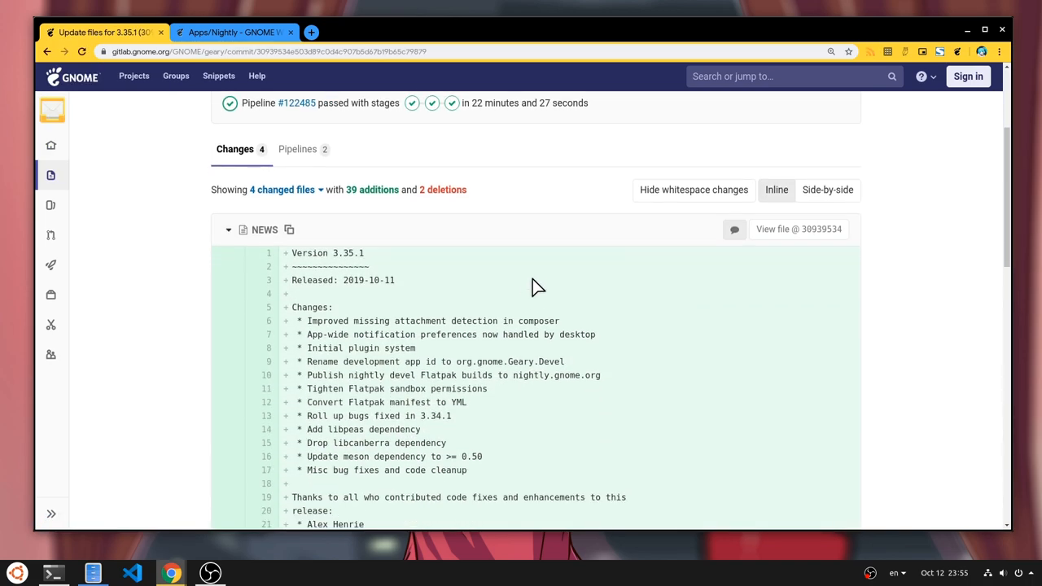
scroll("down", 3)
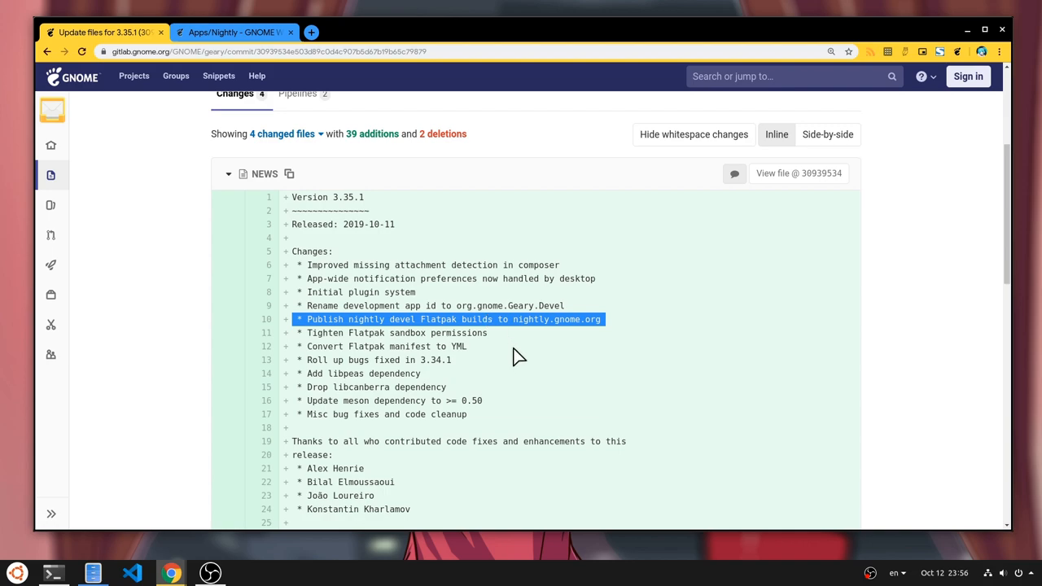
mouse_move(247, 47)
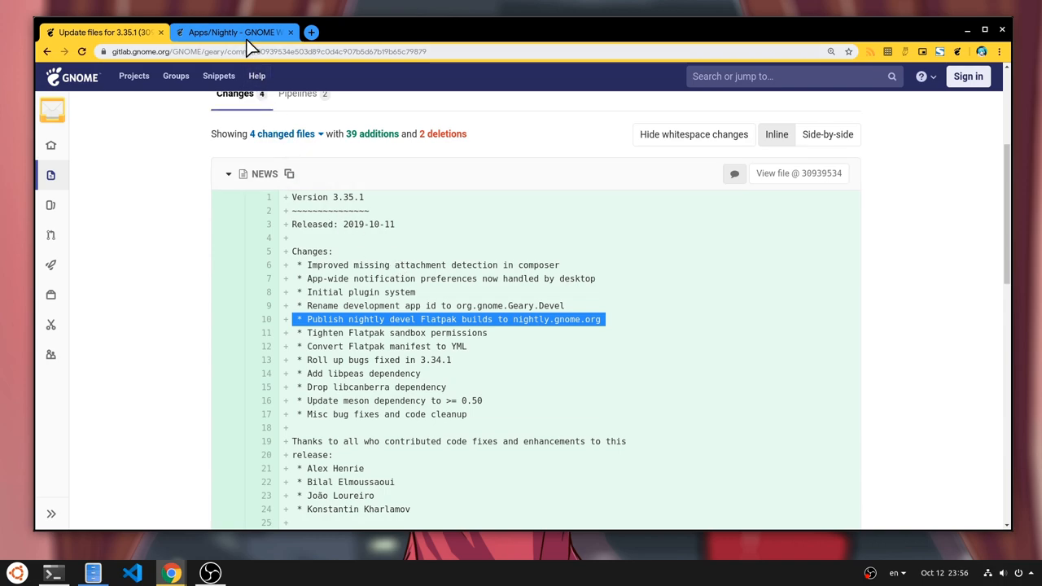
left_click(234, 33)
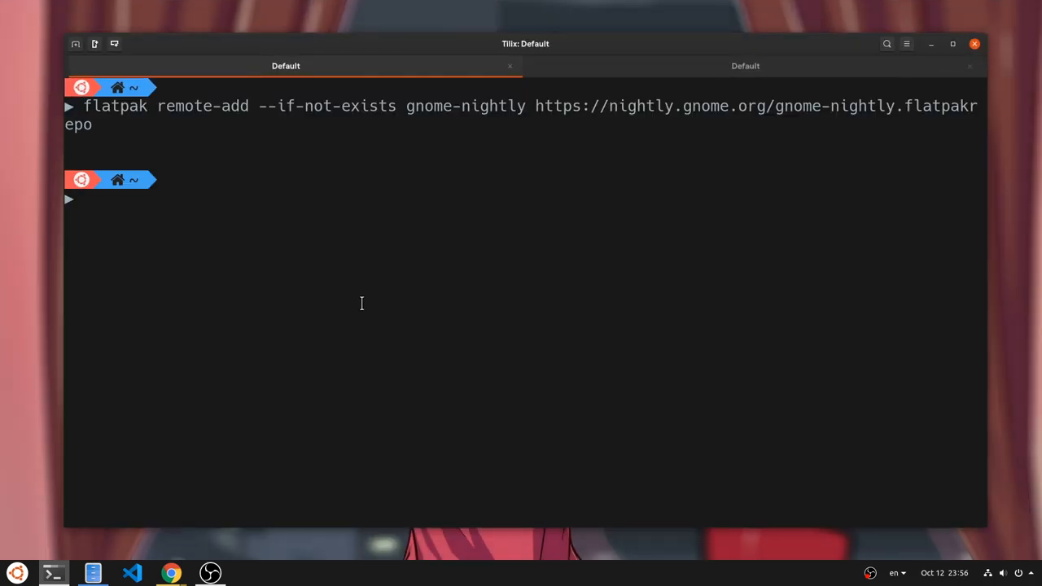
Run 'flatpak install geary', choose option 2 (gnome-nightly system) and confirm with y
type("flatpak install")
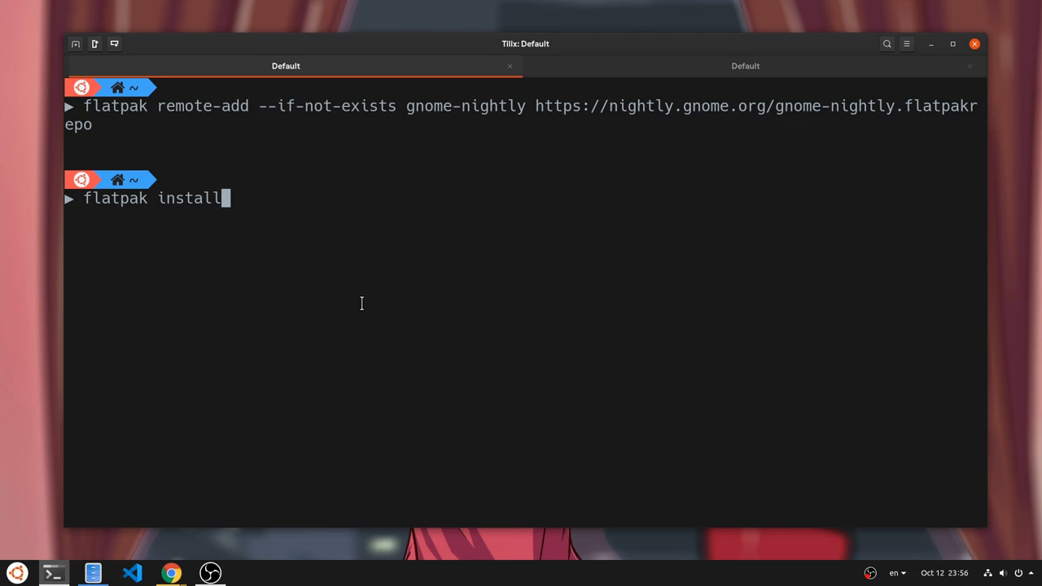
type("geary")
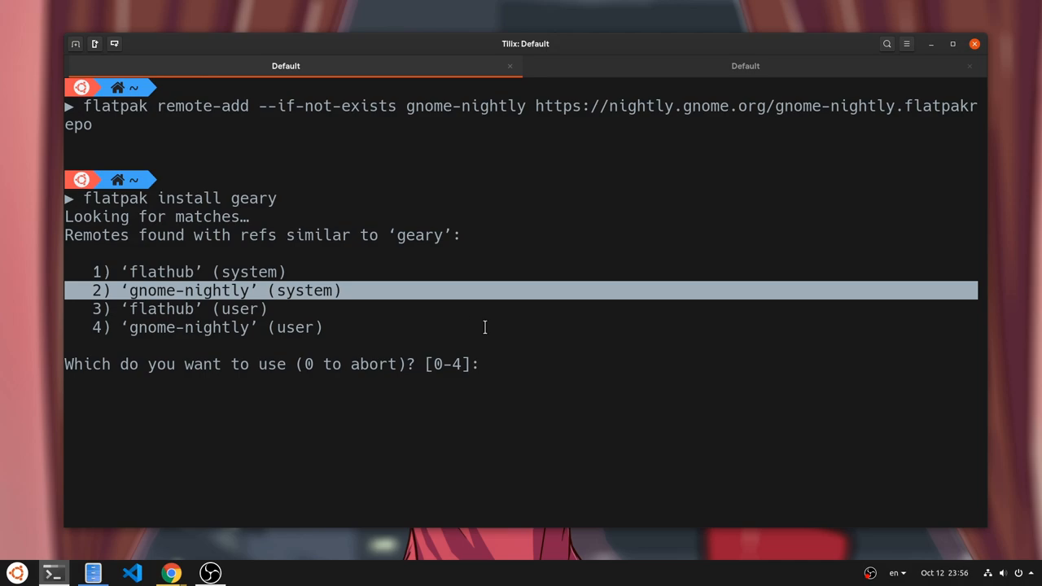
type("2")
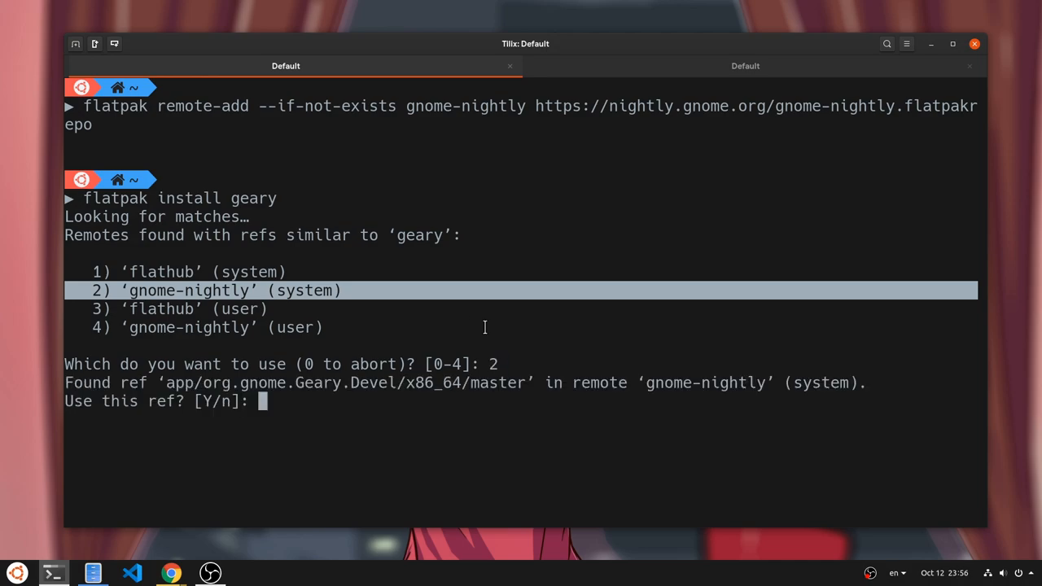
type("y")
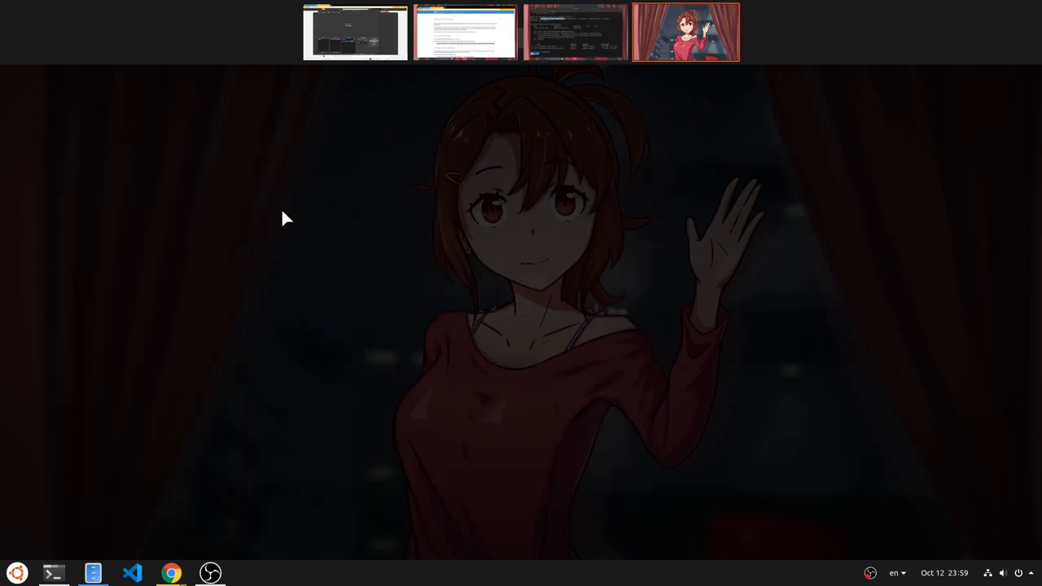
Launch Geary from Activities, show the Yahoo email's remote images, and view About Geary
type("geal")
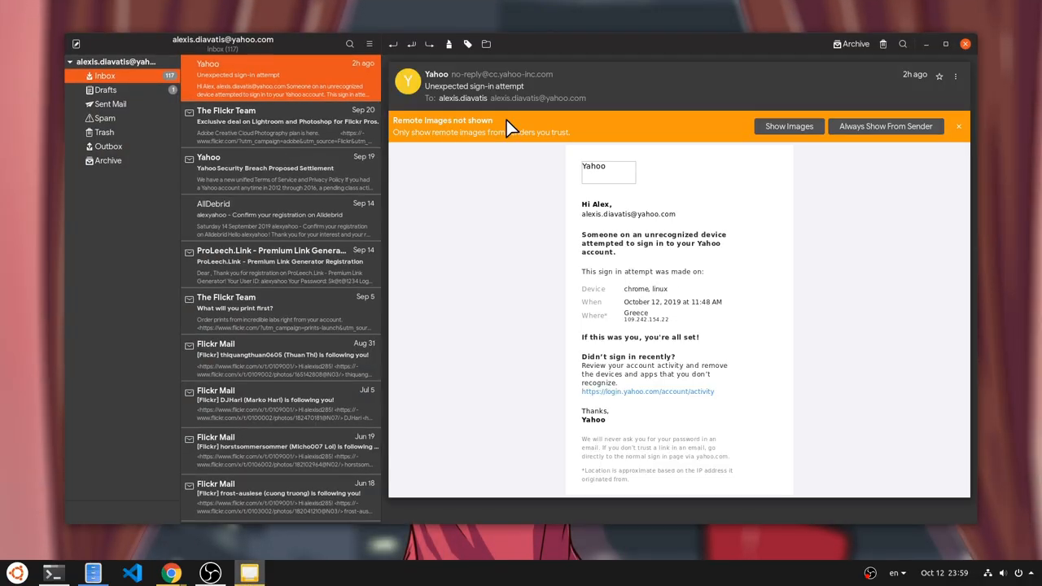
left_click(787, 127)
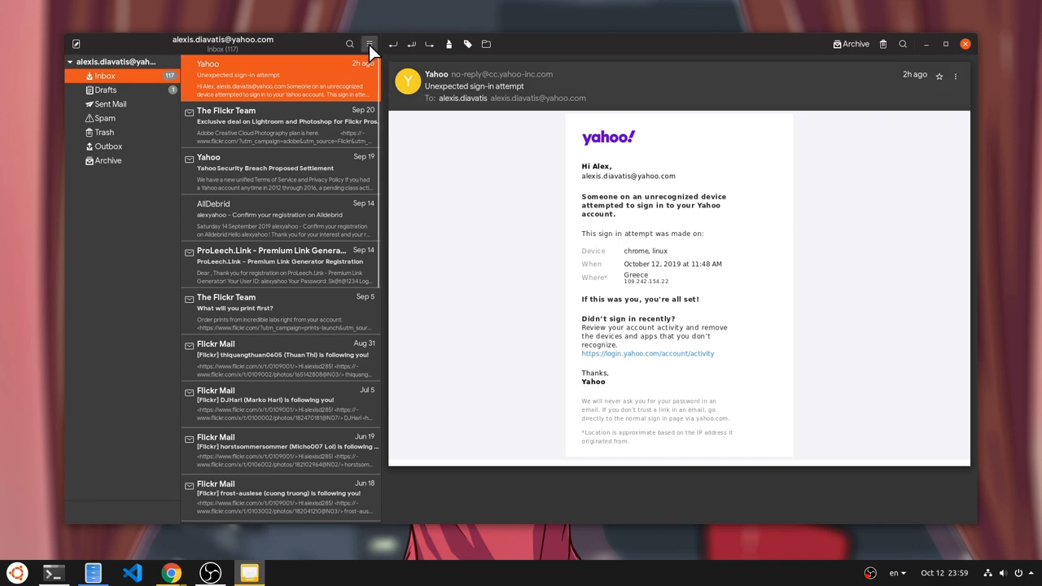
left_click(368, 44)
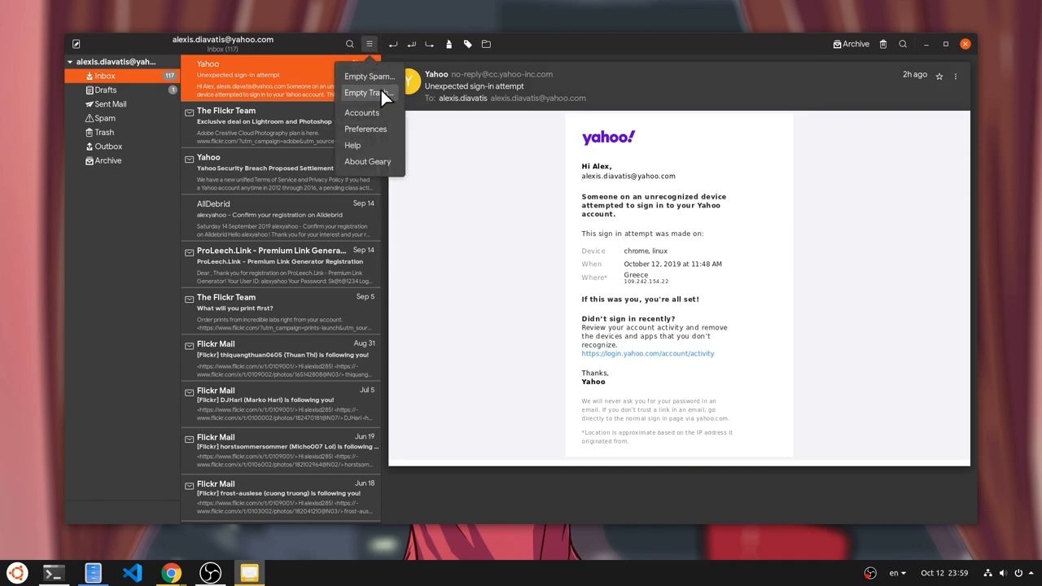
mouse_move(394, 171)
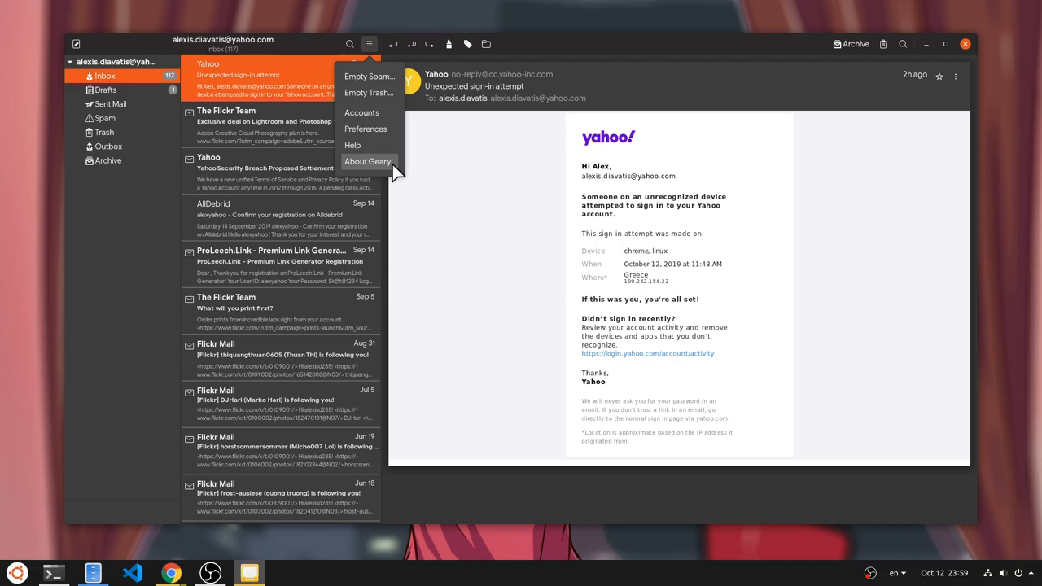
left_click(367, 162)
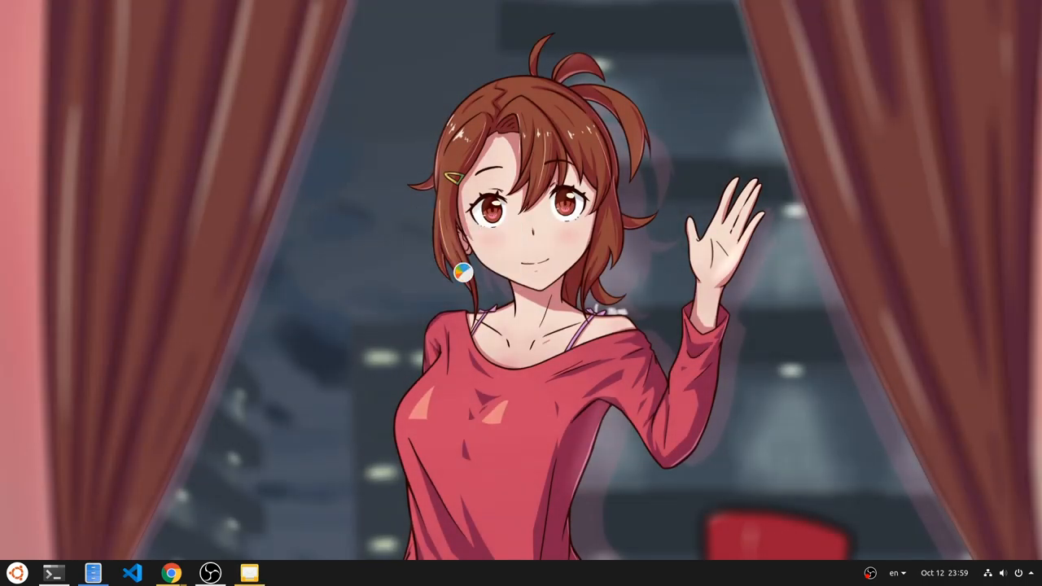
Find Geary (Development) in the Settings Applications panel and select it
left_click(287, 573)
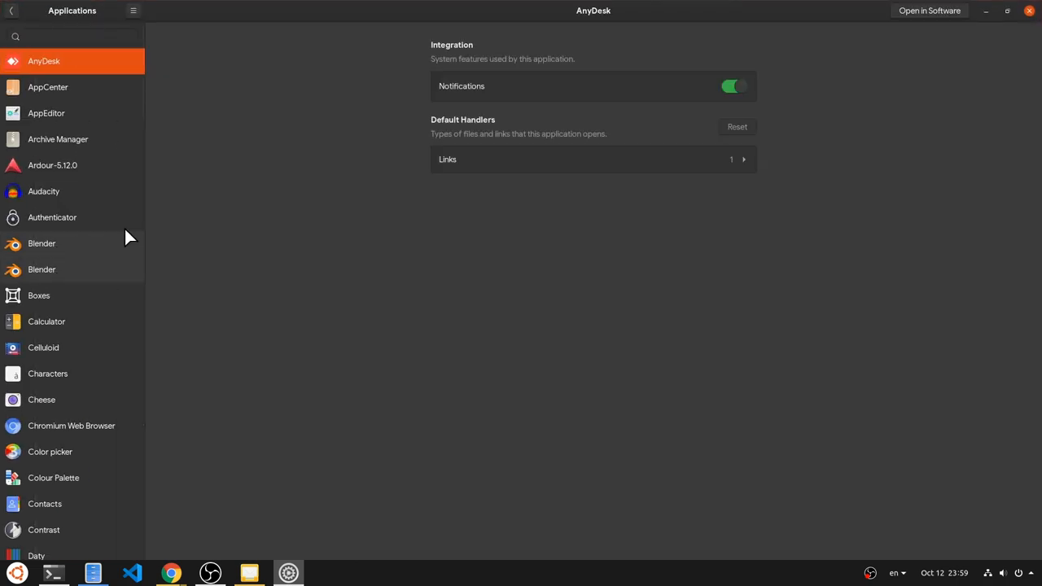
type("geary")
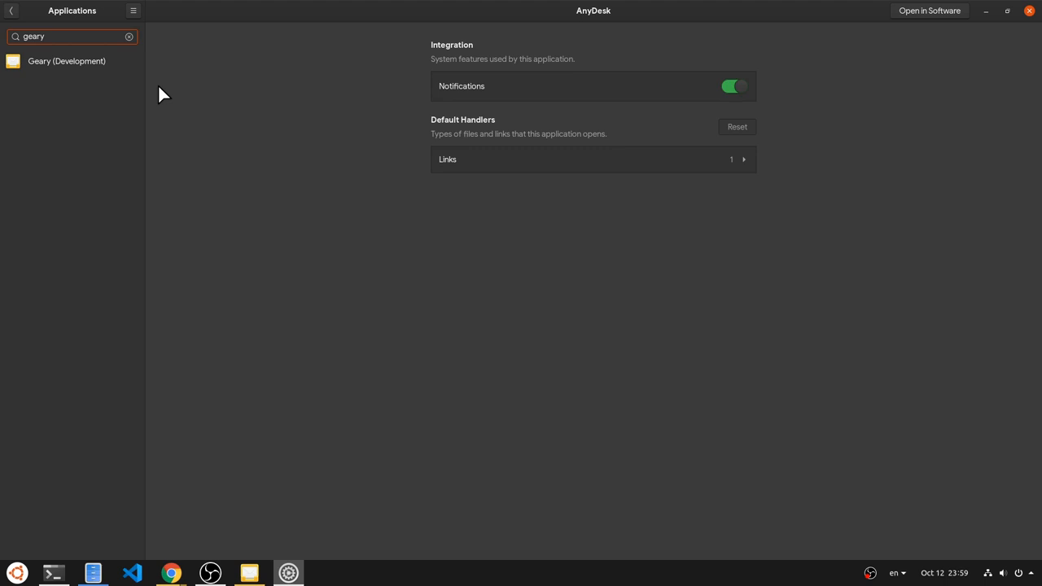
left_click(67, 61)
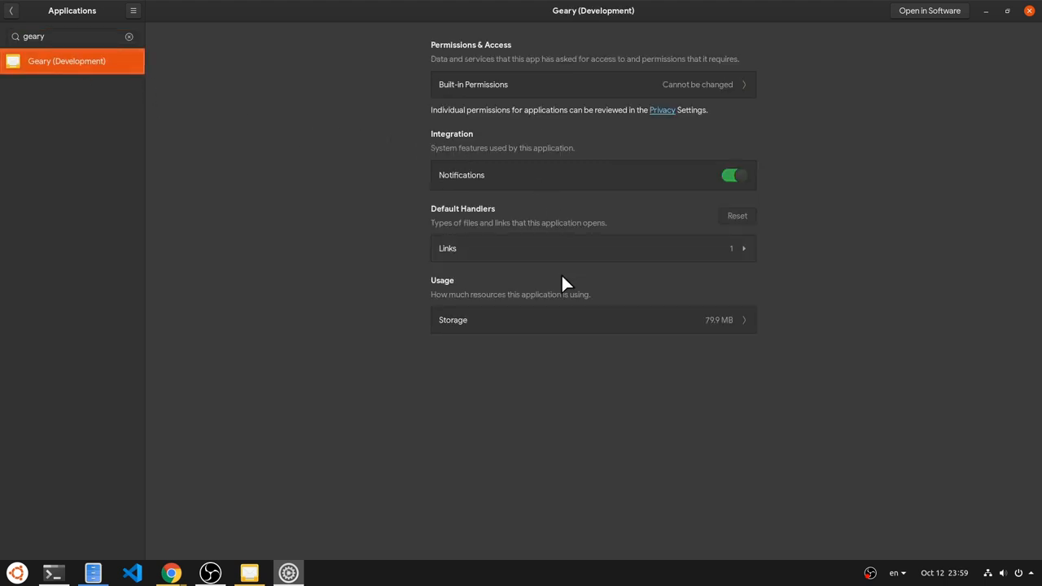
Check Geary's 79.9 MB storage breakdown, then expand its mailto link handlers
left_click(593, 319)
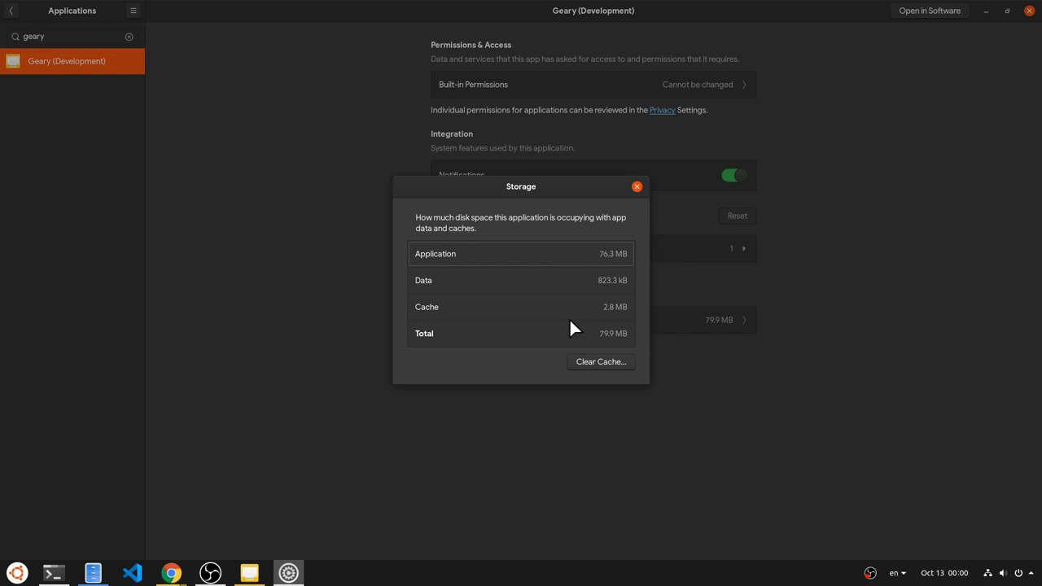
left_click(636, 186)
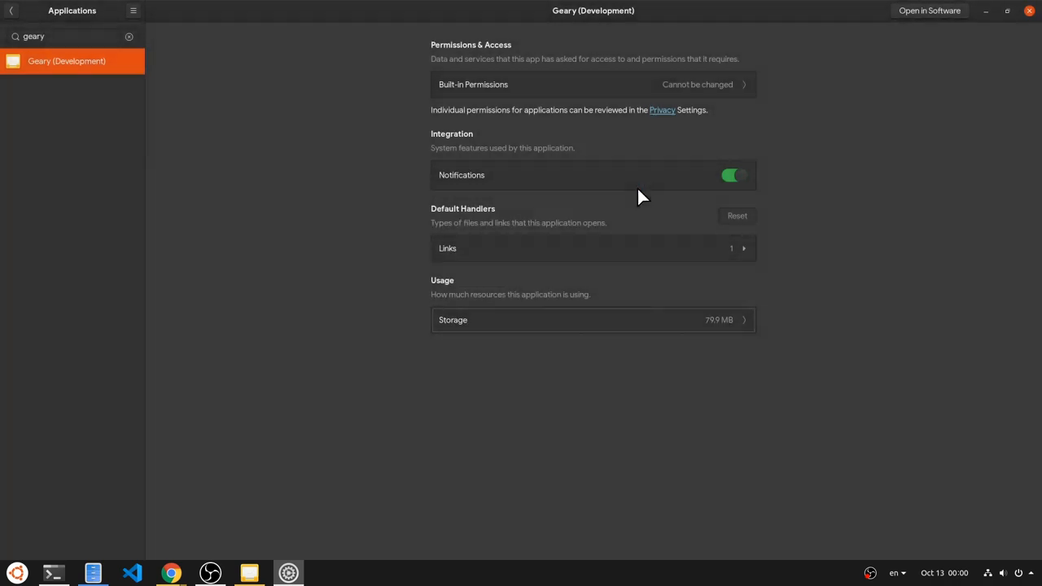
mouse_move(690, 251)
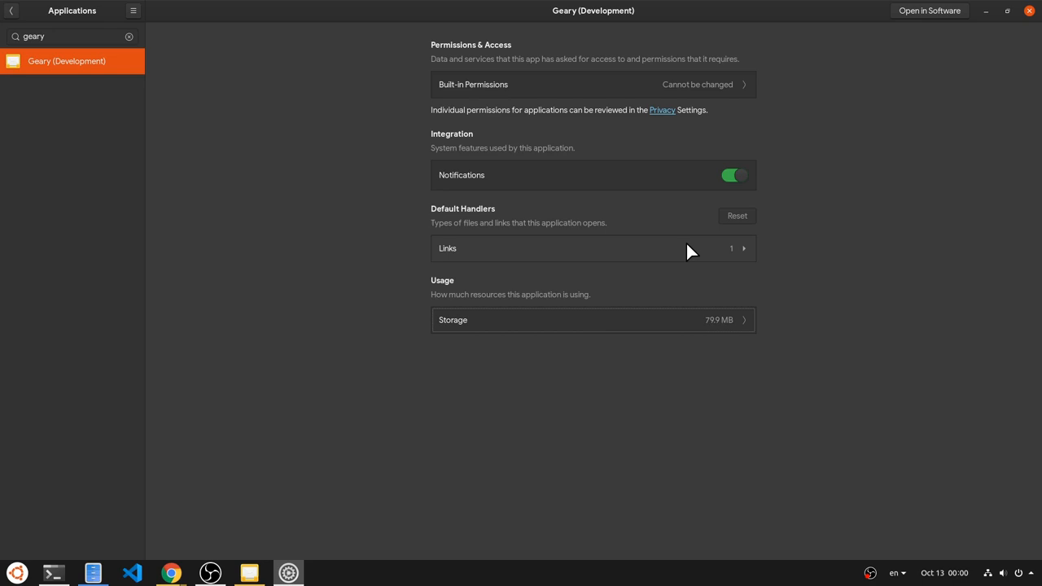
left_click(592, 247)
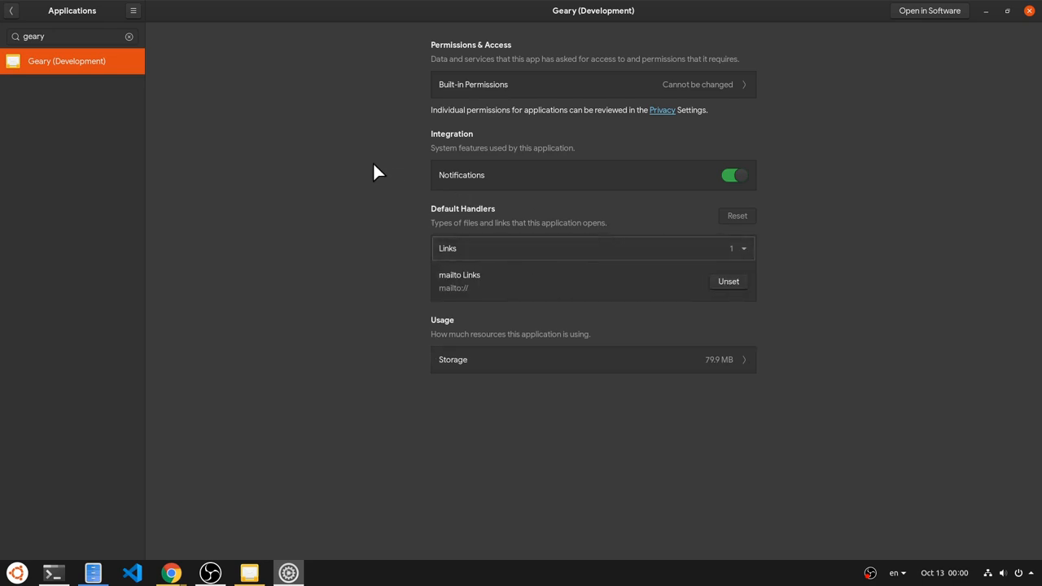